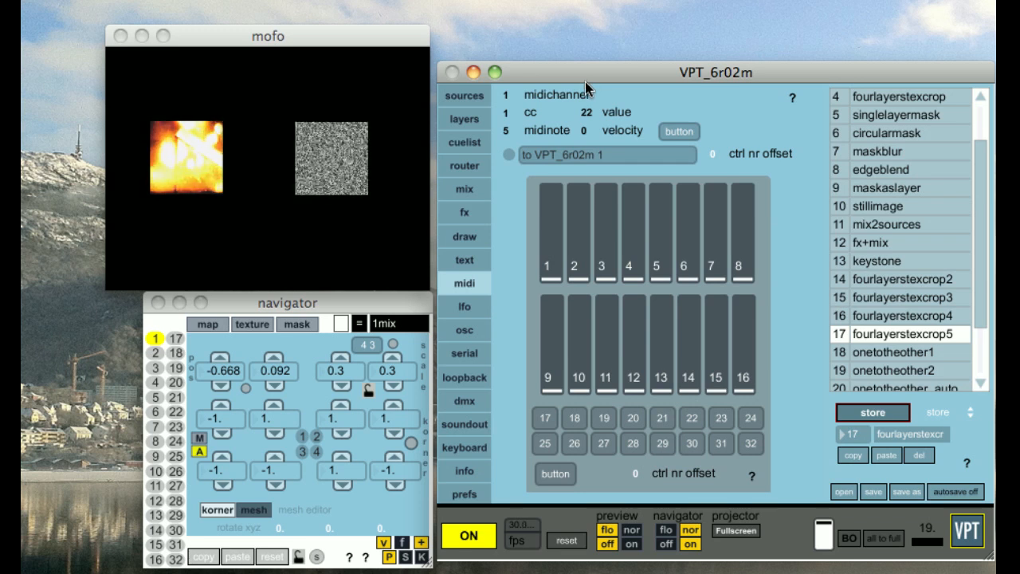
{"action": "mouse_move", "coordinate": [510, 263]}
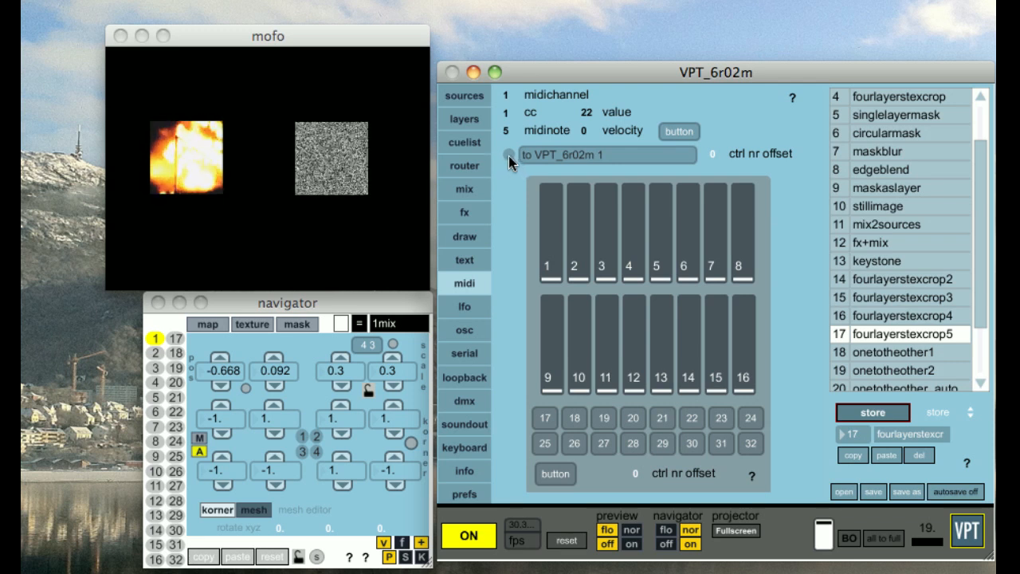
{"action": "mouse_move", "coordinate": [509, 158]}
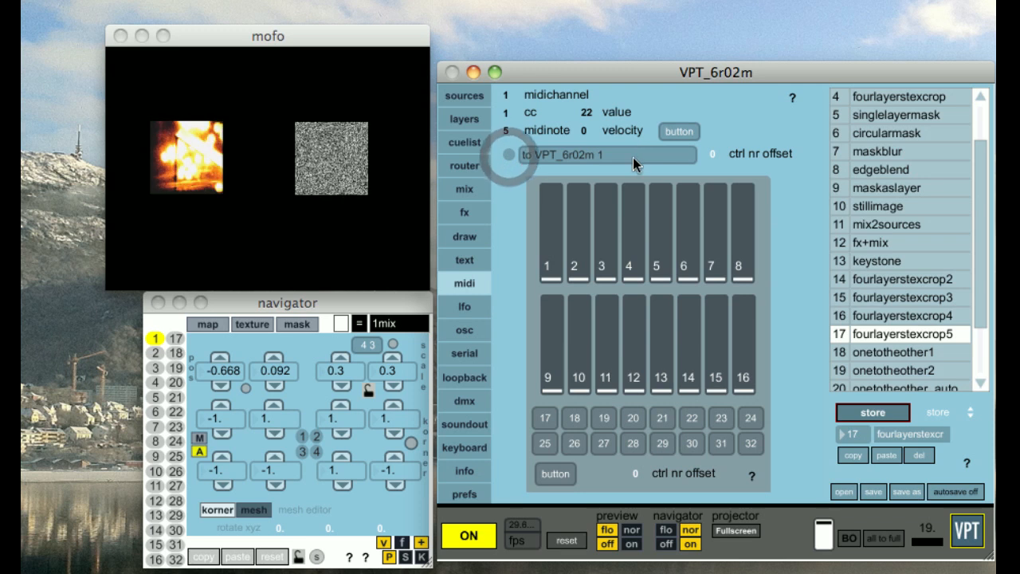
Step: Select nanoKONTROL SLIDER/KNOB from the MIDI input device list
{"action": "left_click", "coordinate": [606, 155]}
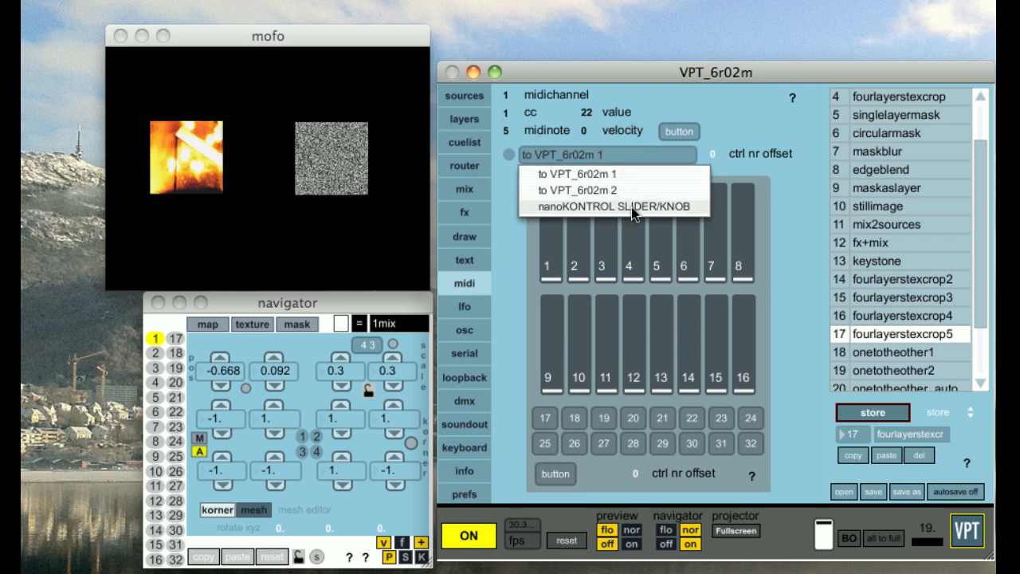
{"action": "left_click", "coordinate": [609, 207]}
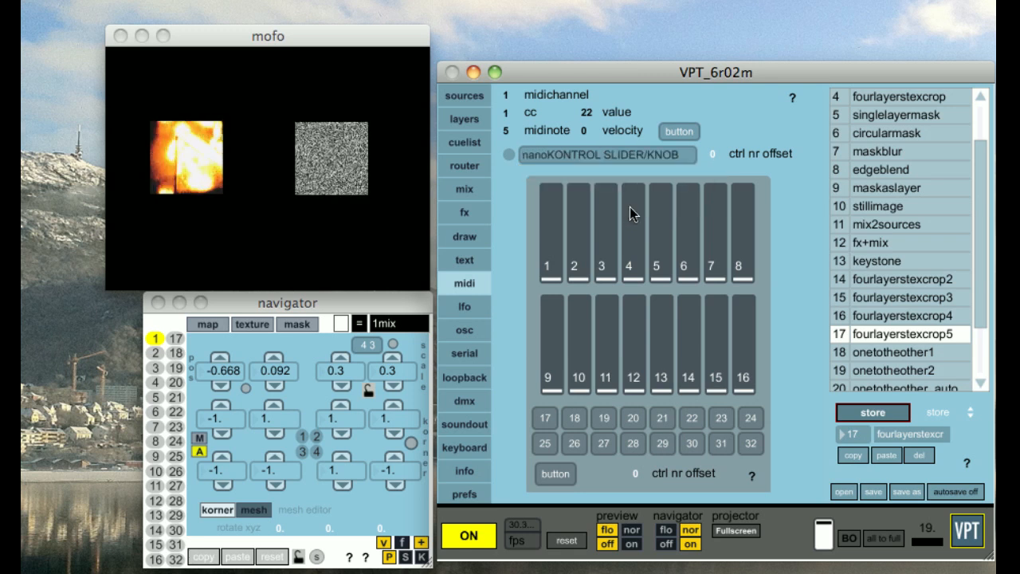
{"action": "mouse_move", "coordinate": [513, 197]}
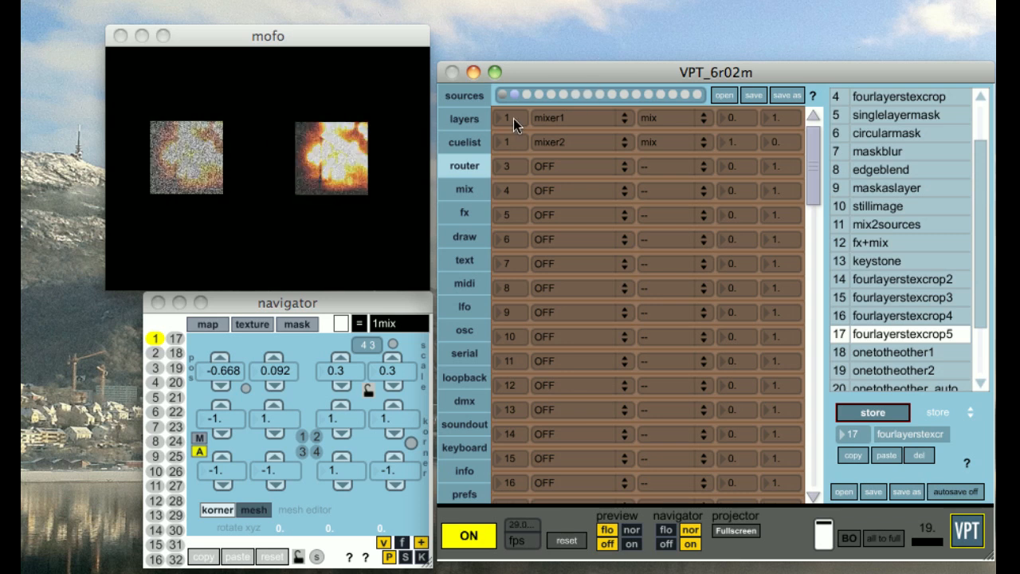
Step: Check the router tab's mixer1 and mixer2 routes to mix, then return to the midi page
{"action": "left_click", "coordinate": [575, 96]}
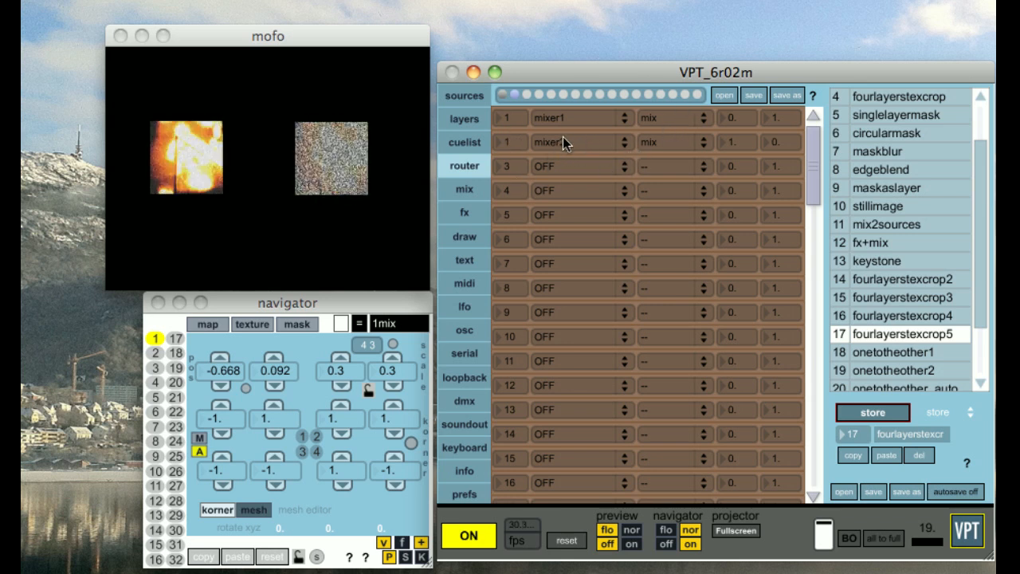
{"action": "left_click", "coordinate": [581, 142]}
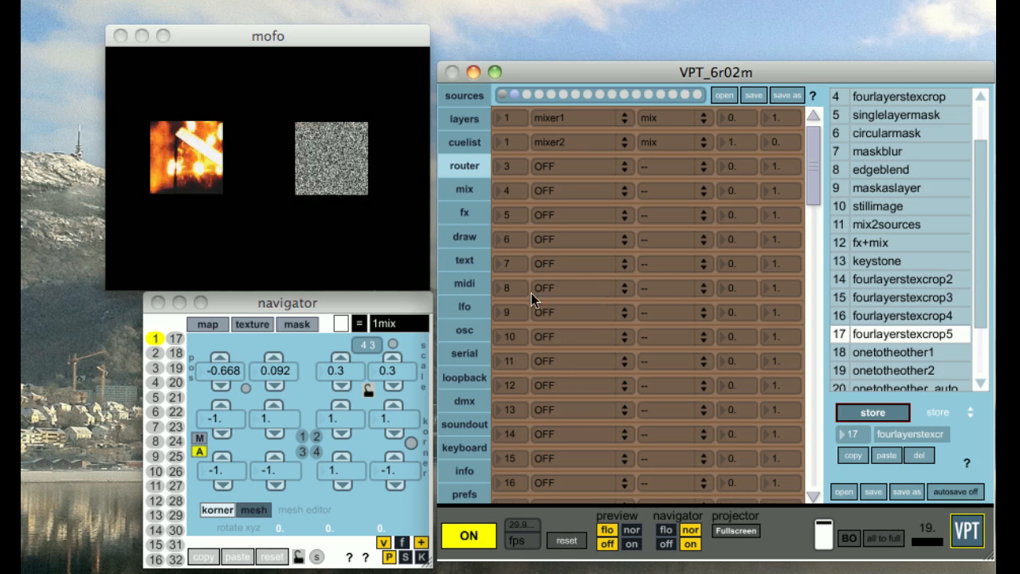
{"action": "left_click", "coordinate": [464, 283]}
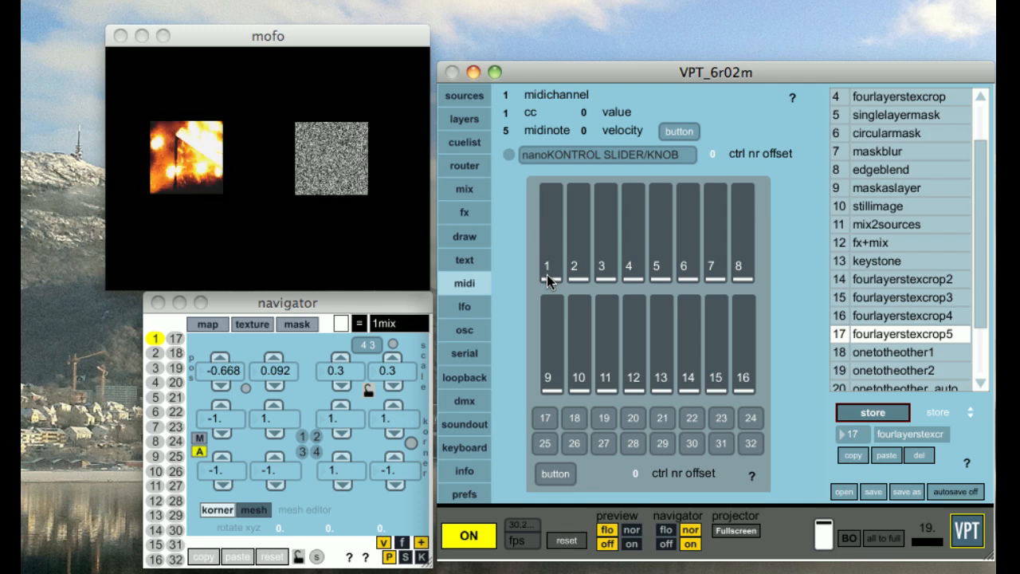
Step: Drag MIDI slider 1 up and down to vary the mix level in the preview
{"action": "left_click_drag", "start_coordinate": [548, 278], "coordinate": [557, 192]}
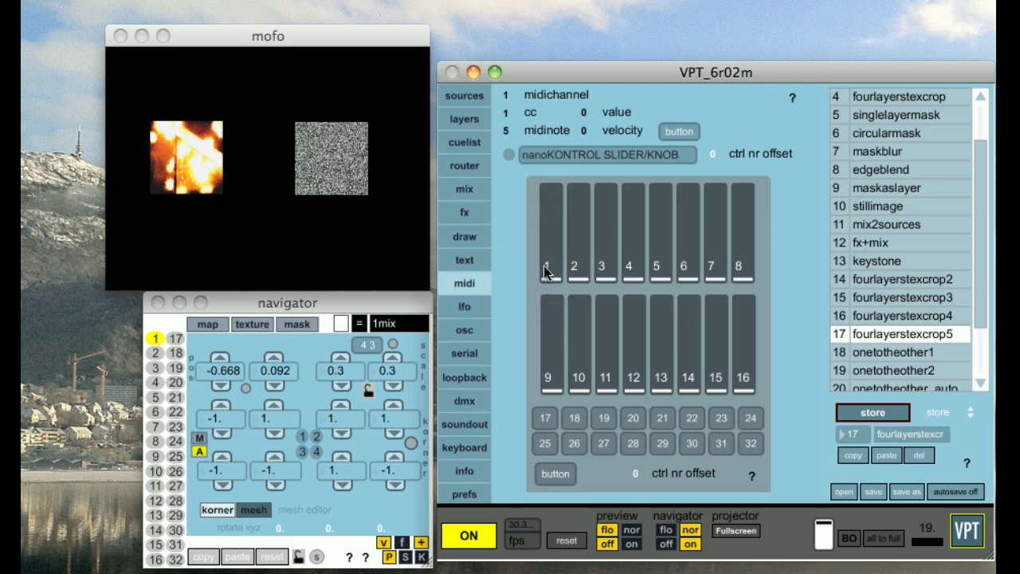
{"action": "mouse_move", "coordinate": [517, 306]}
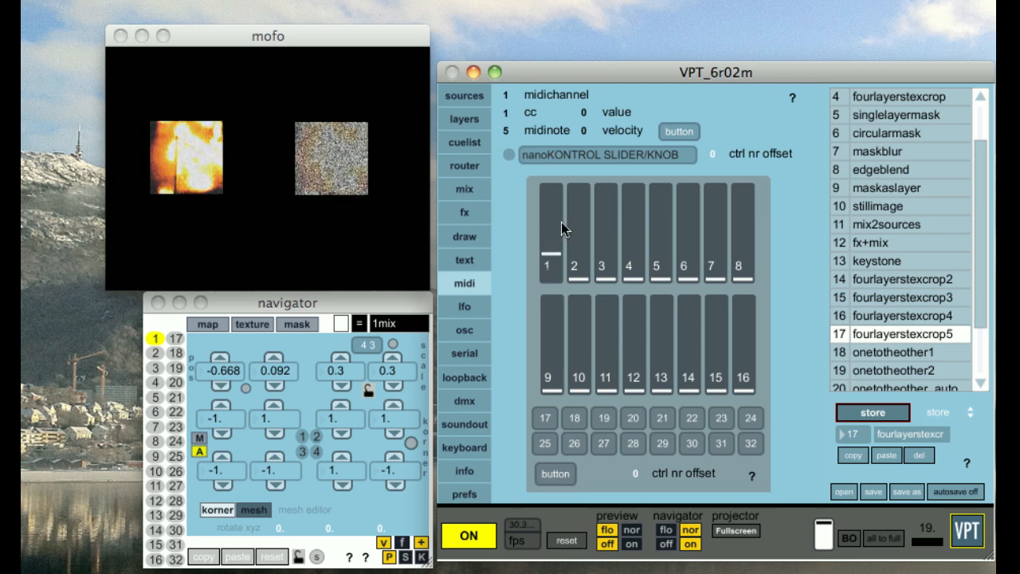
{"action": "left_click_drag", "start_coordinate": [548, 258], "coordinate": [548, 188]}
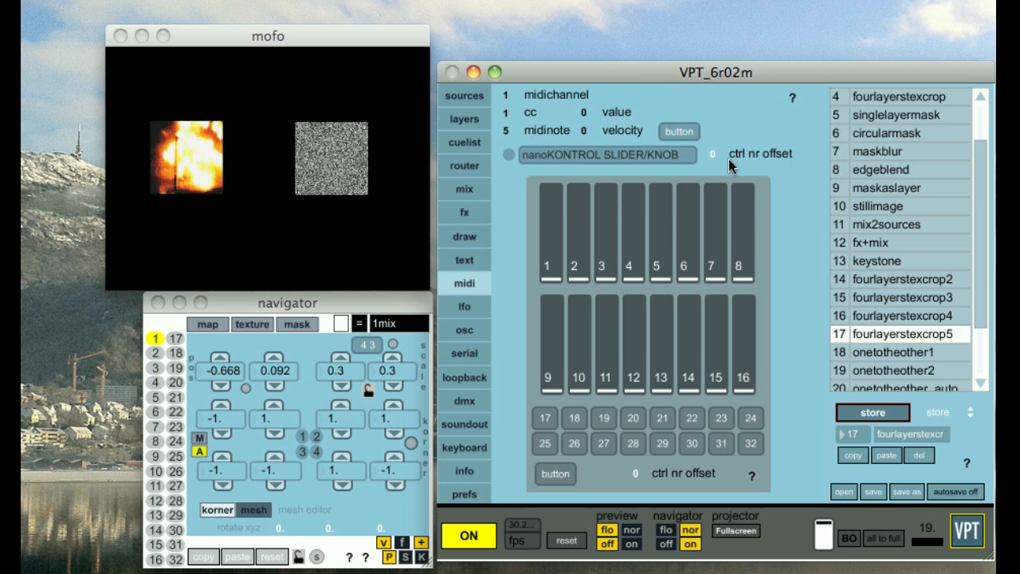
{"action": "mouse_move", "coordinate": [561, 274]}
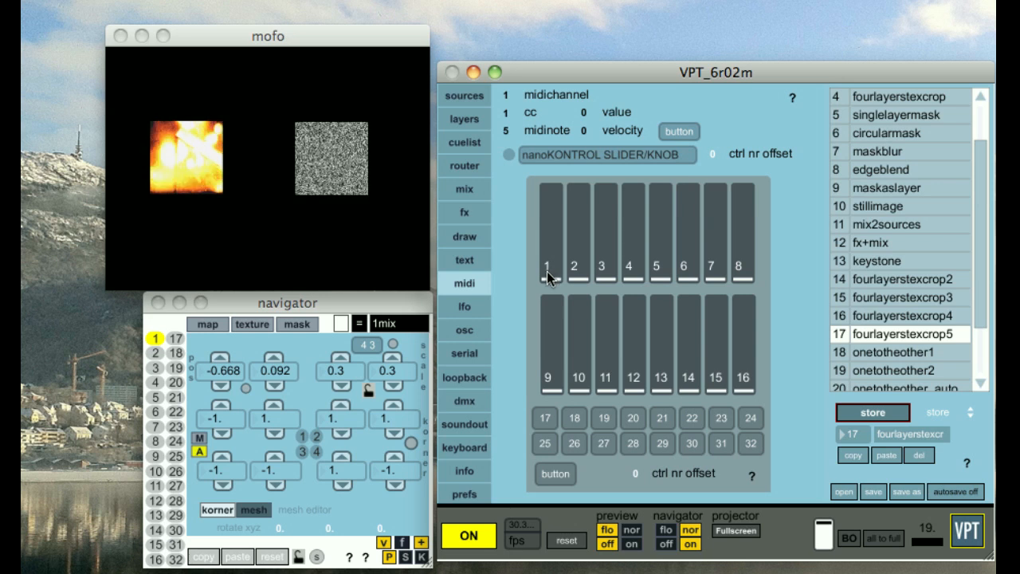
{"action": "mouse_move", "coordinate": [629, 486]}
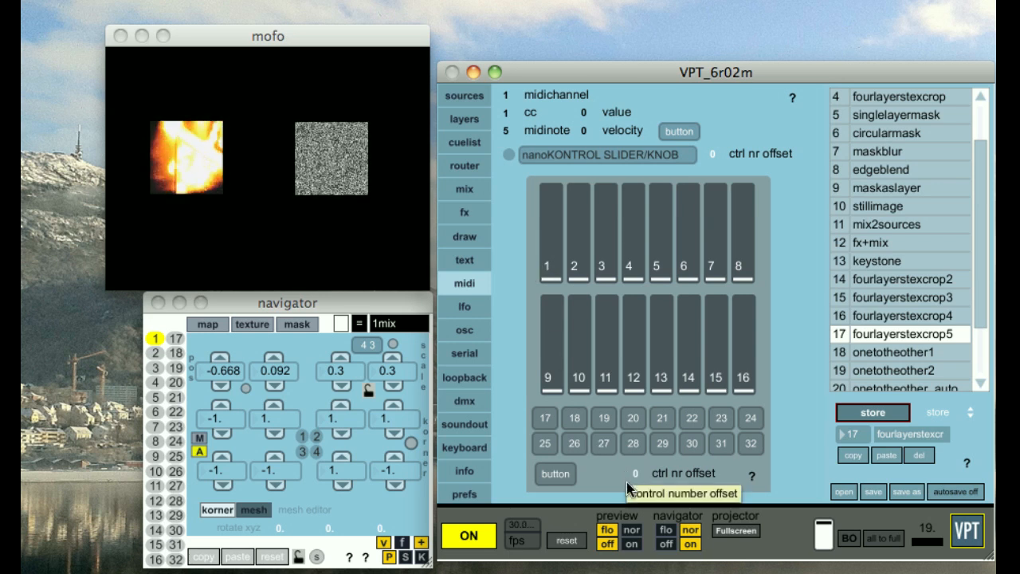